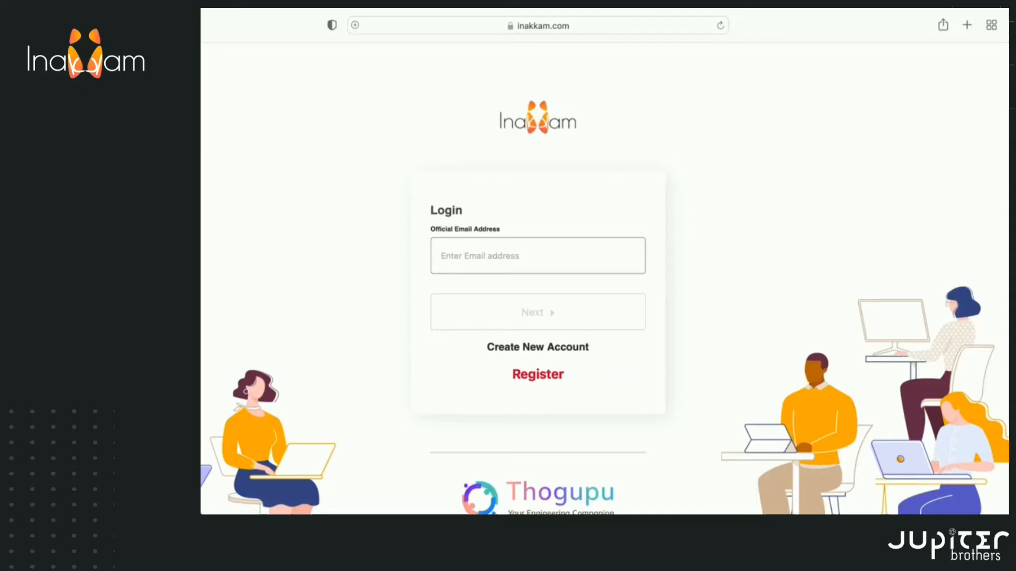
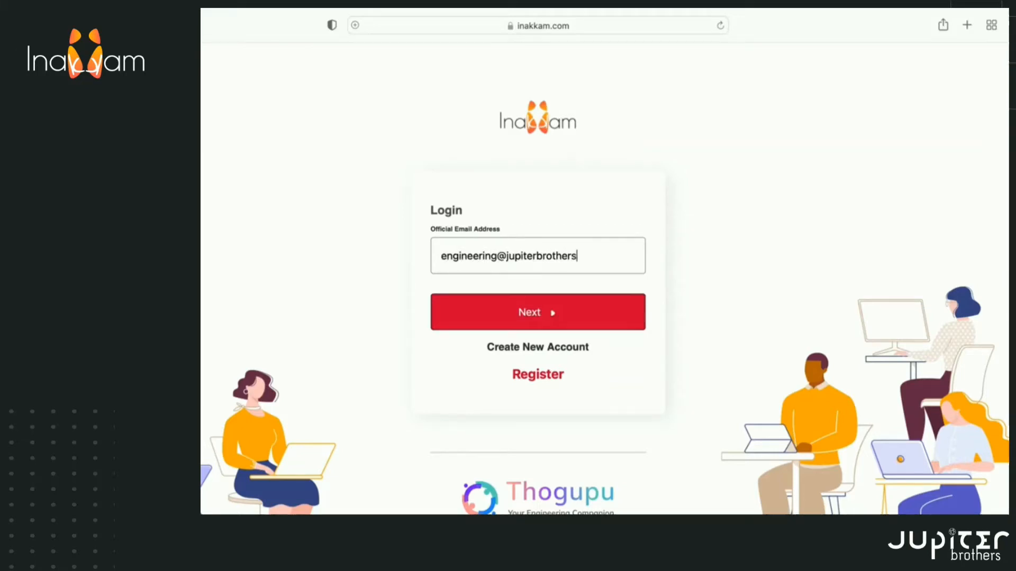
Sign in with the engineering email account and password to reach the Projects page
{"action": "left_click", "coordinate": [537, 311]}
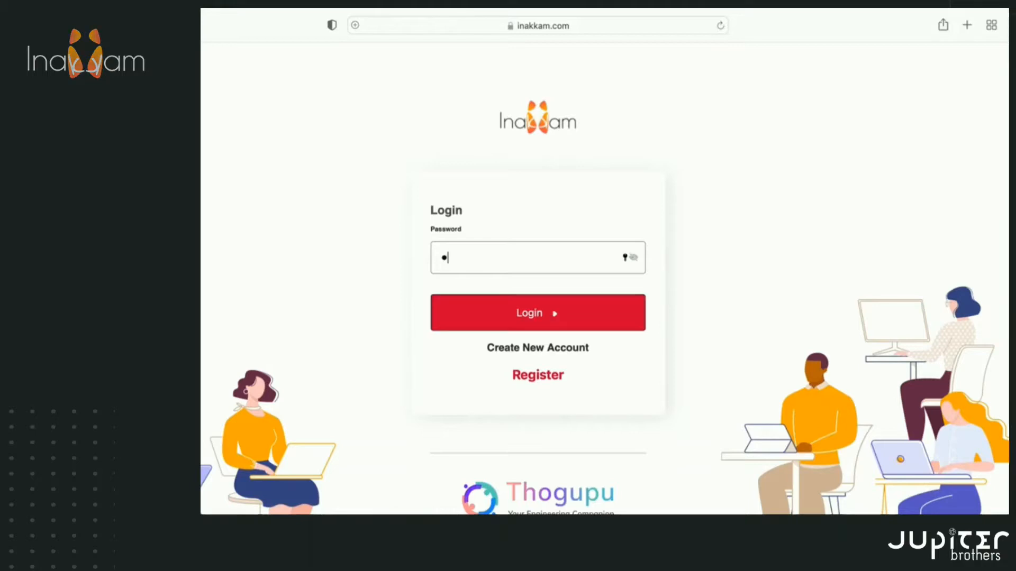
{"action": "left_click", "coordinate": [537, 312]}
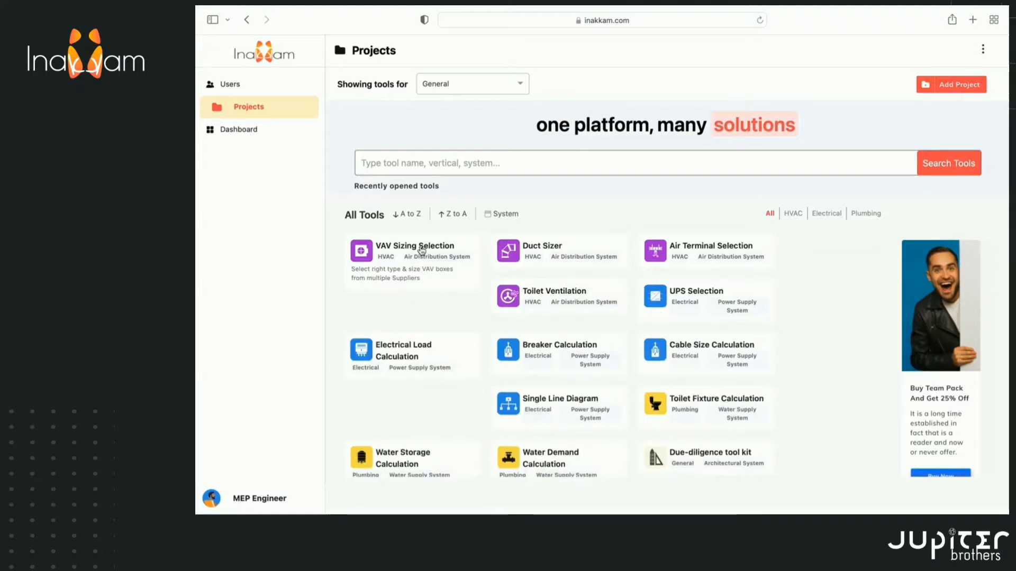
Launch the VAV Sizing Selection tool from the tools catalogue
{"action": "left_click", "coordinate": [414, 245]}
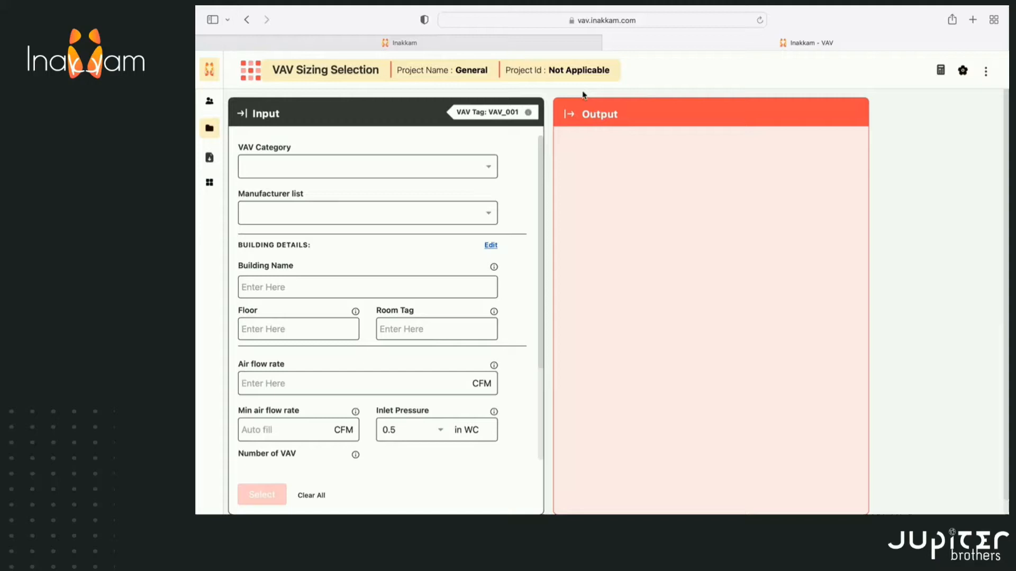
{"action": "mouse_move", "coordinate": [825, 452]}
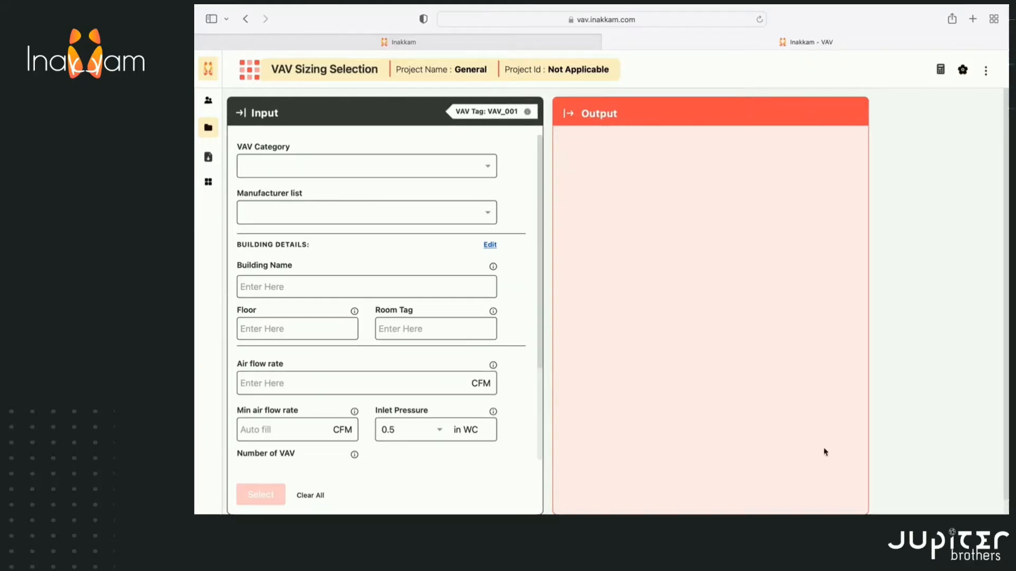
{"action": "mouse_move", "coordinate": [250, 134]}
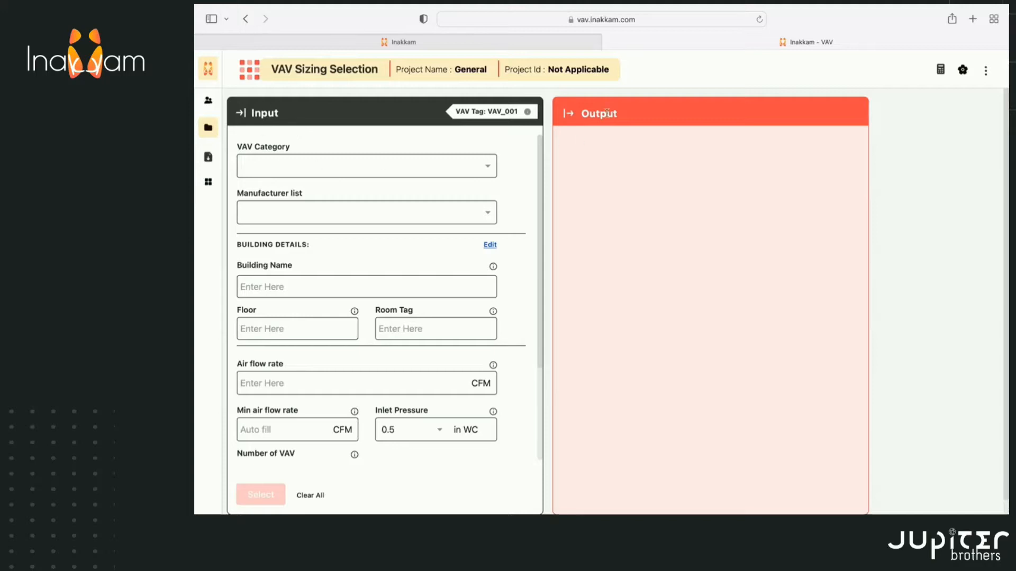
{"action": "mouse_move", "coordinate": [492, 267]}
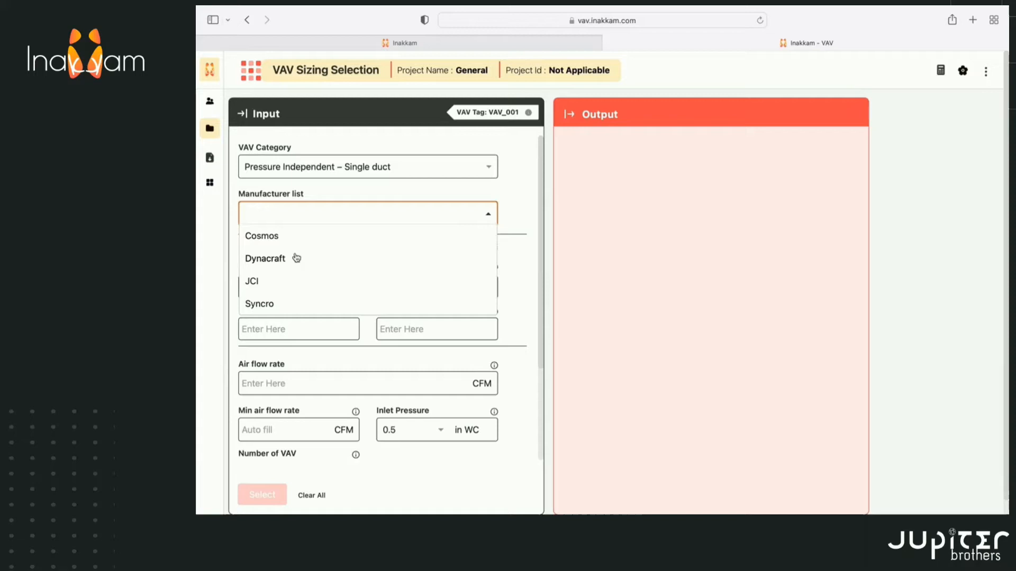
Pick Dynacraft, then enter building ABCD, floor First Floor and room tag 05
{"action": "left_click", "coordinate": [264, 258]}
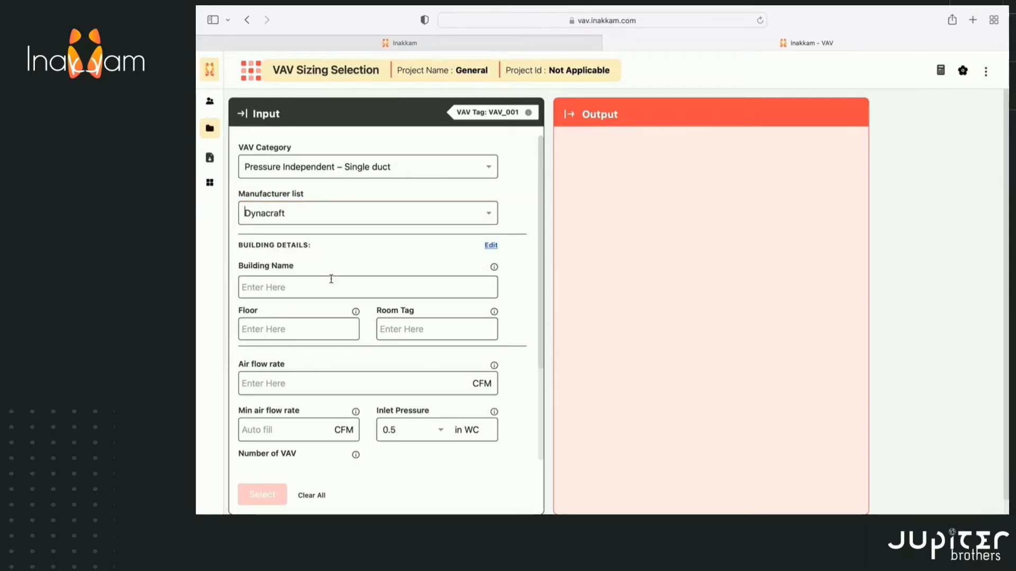
{"action": "type", "text": "ABCD"}
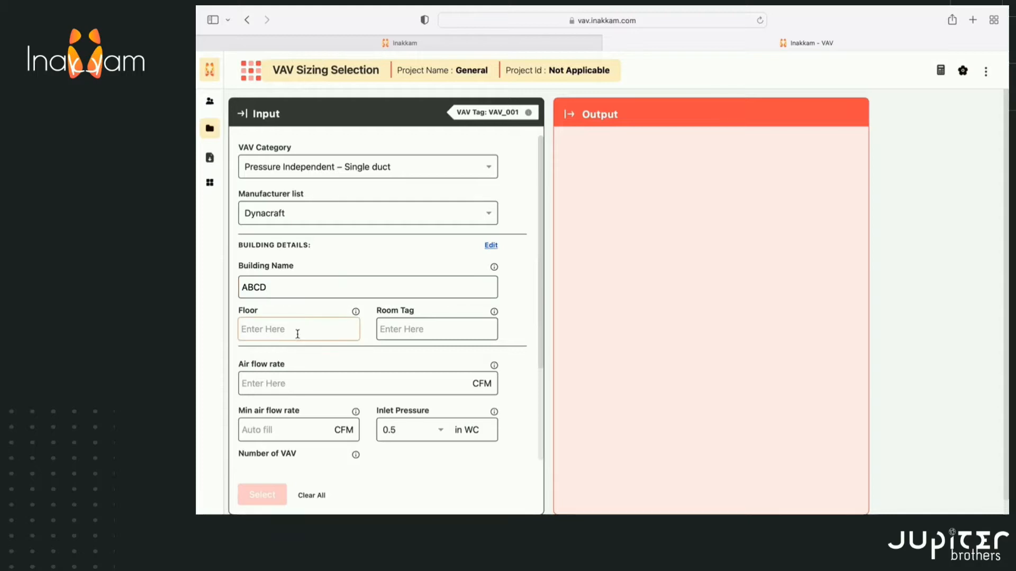
{"action": "type", "text": "First Flo"}
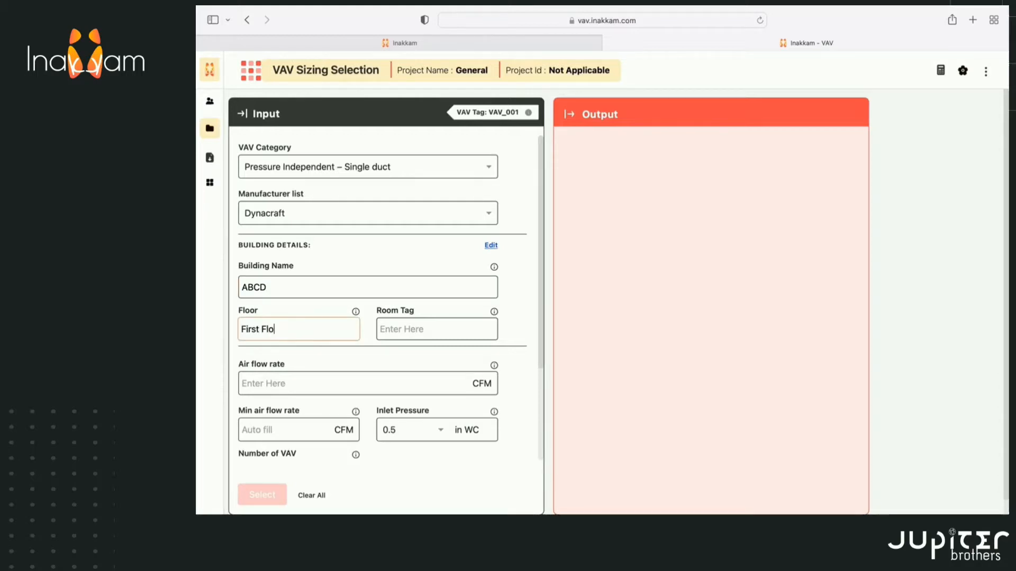
{"action": "left_click", "coordinate": [436, 328]}
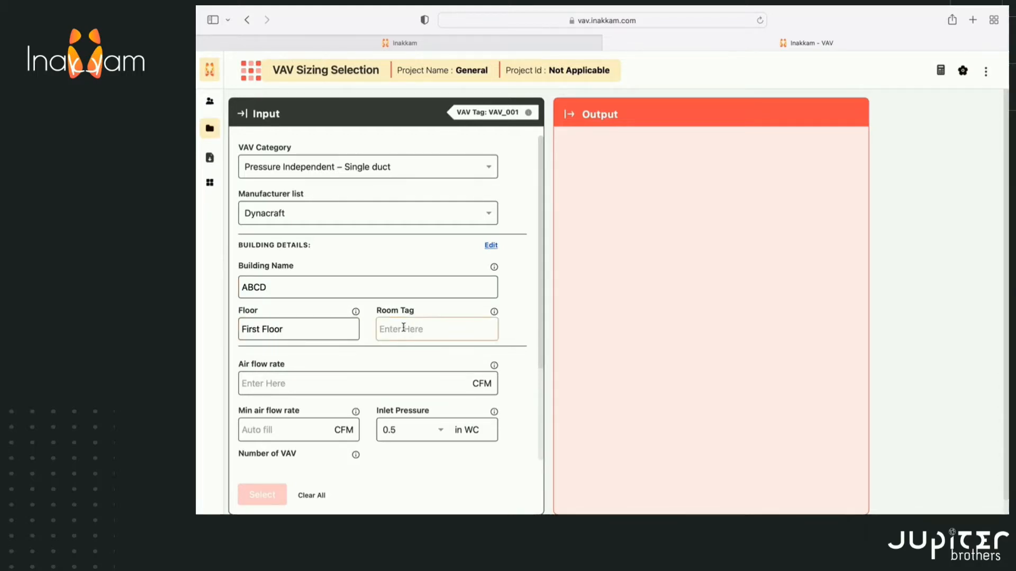
{"action": "type", "text": "05"}
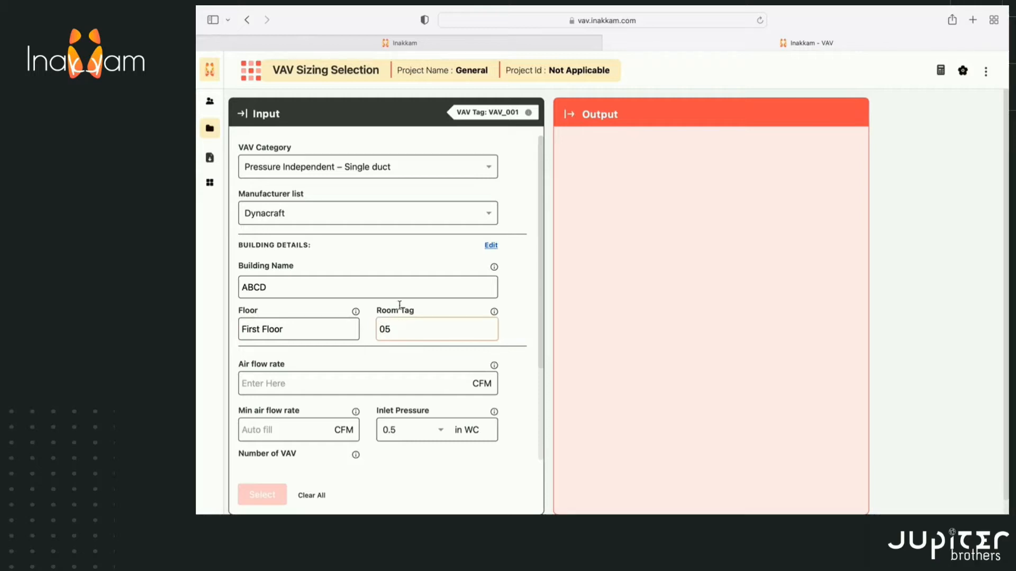
{"action": "mouse_move", "coordinate": [355, 311]}
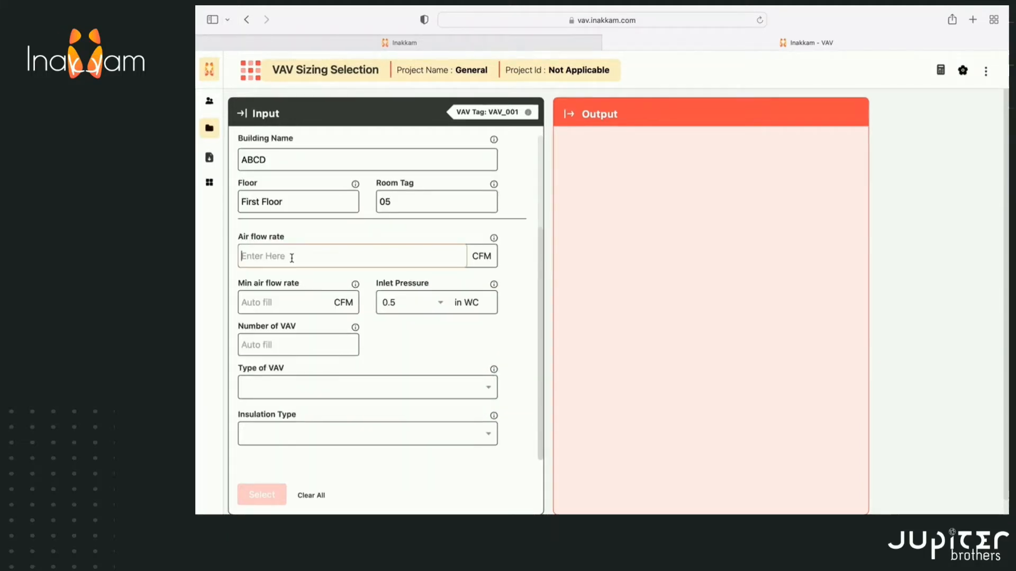
Enter 2000 CFM airflow with a 300 CFM minimum airflow
{"action": "type", "text": "2000"}
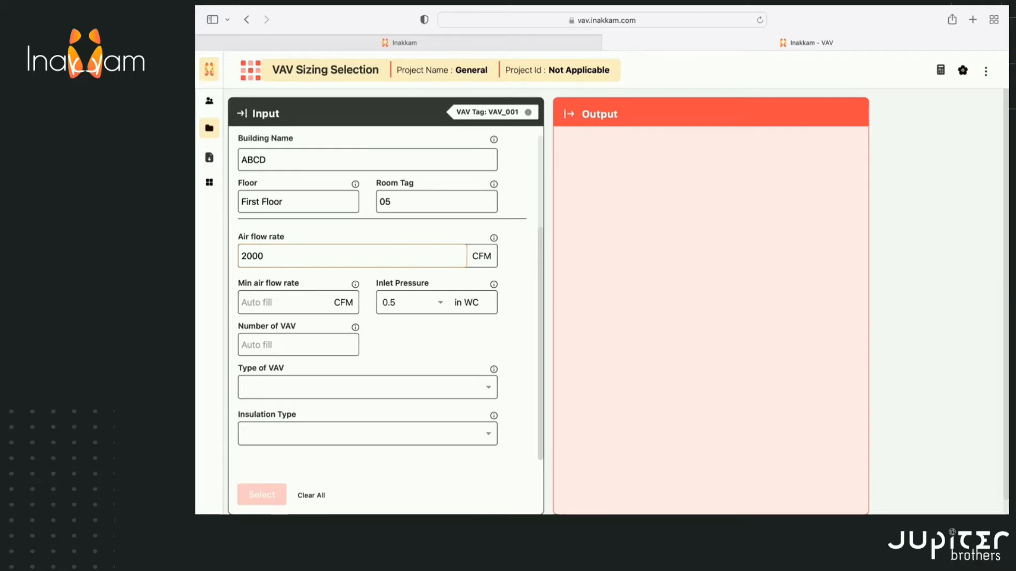
{"action": "type", "text": "200"}
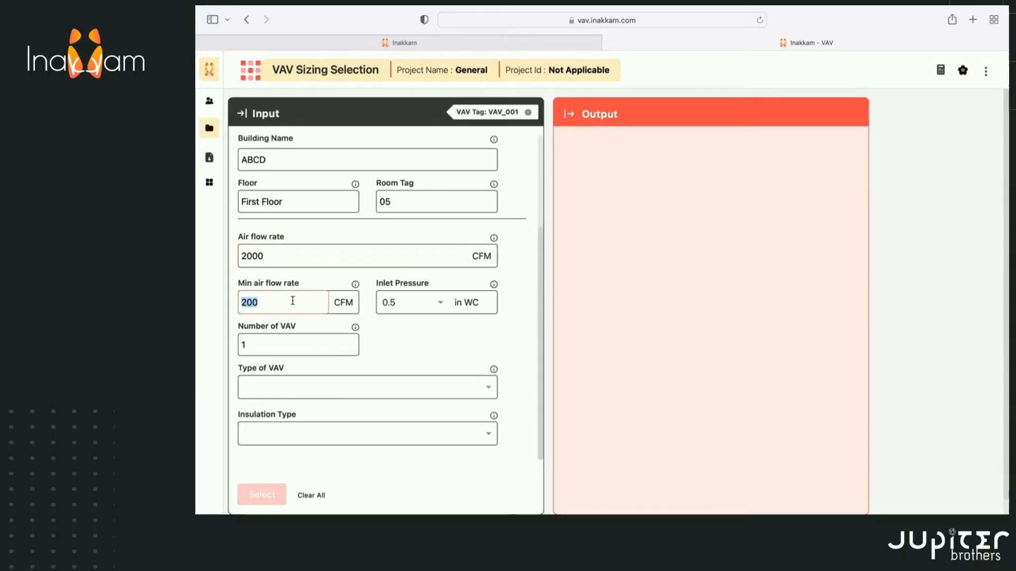
{"action": "mouse_move", "coordinate": [356, 285]}
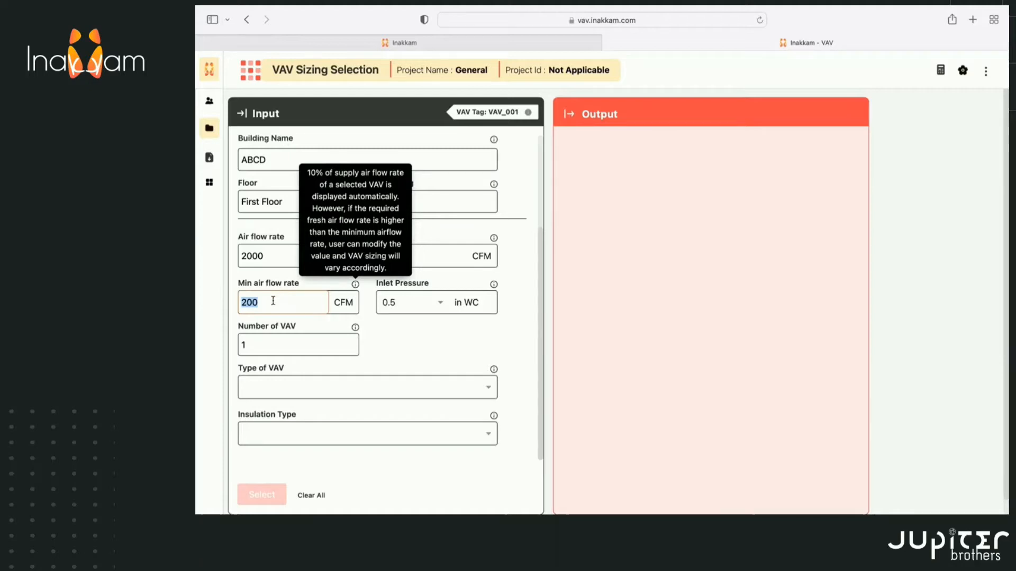
{"action": "type", "text": "300"}
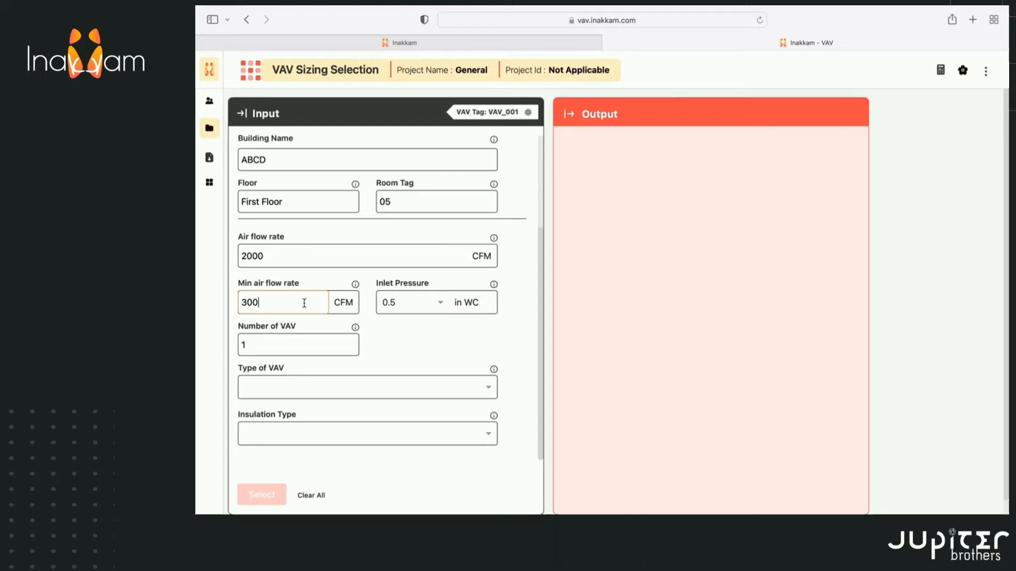
Set the VAV inlet pressure to 0.5 in WC
{"action": "left_click", "coordinate": [413, 303]}
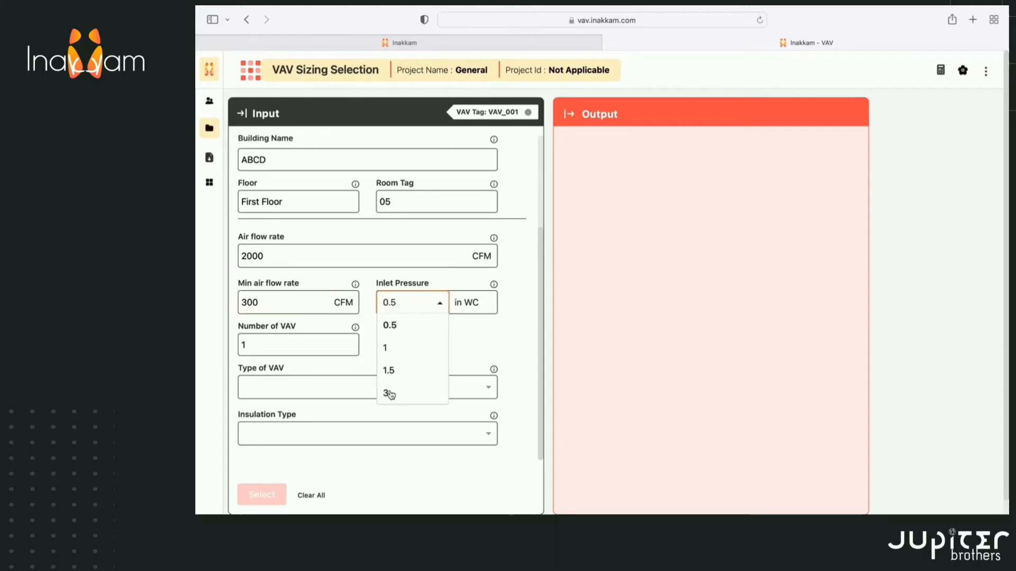
{"action": "left_click", "coordinate": [385, 348]}
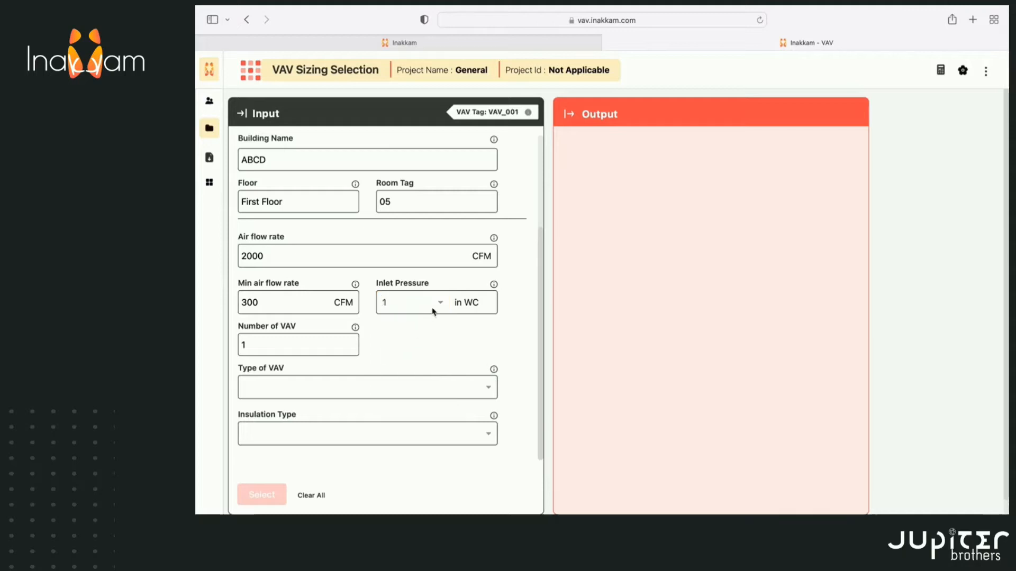
{"action": "left_click", "coordinate": [411, 302]}
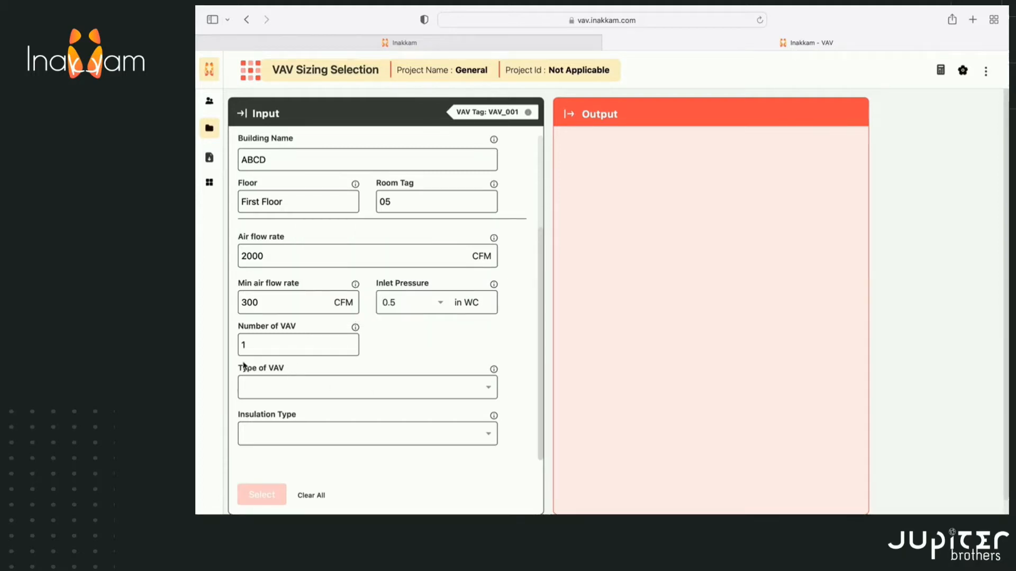
Choose Rectangular inDuct type with 1 inch thick glasswool insulation and run Select to size the VAV
{"action": "left_click", "coordinate": [367, 387]}
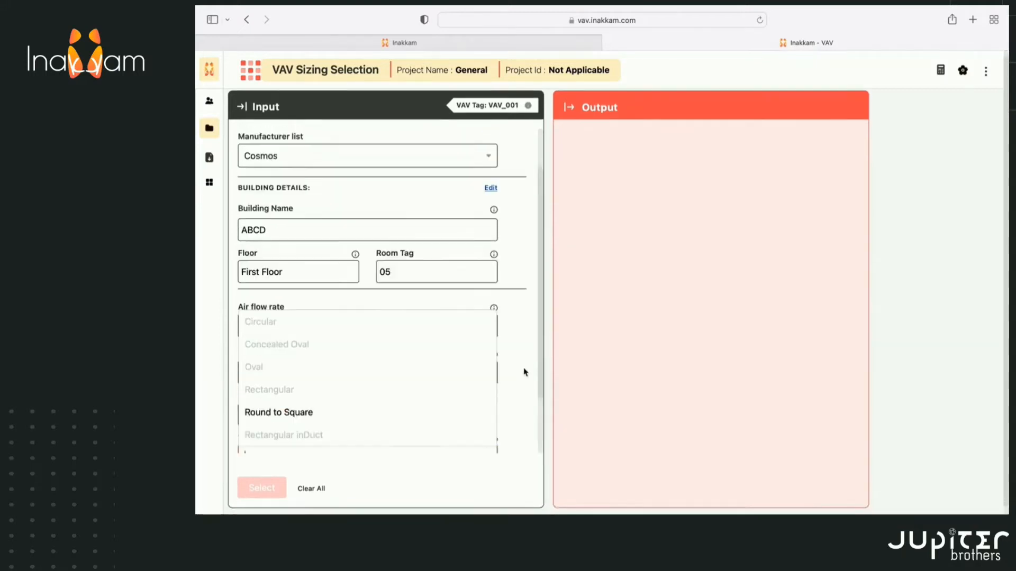
{"action": "left_click", "coordinate": [367, 212]}
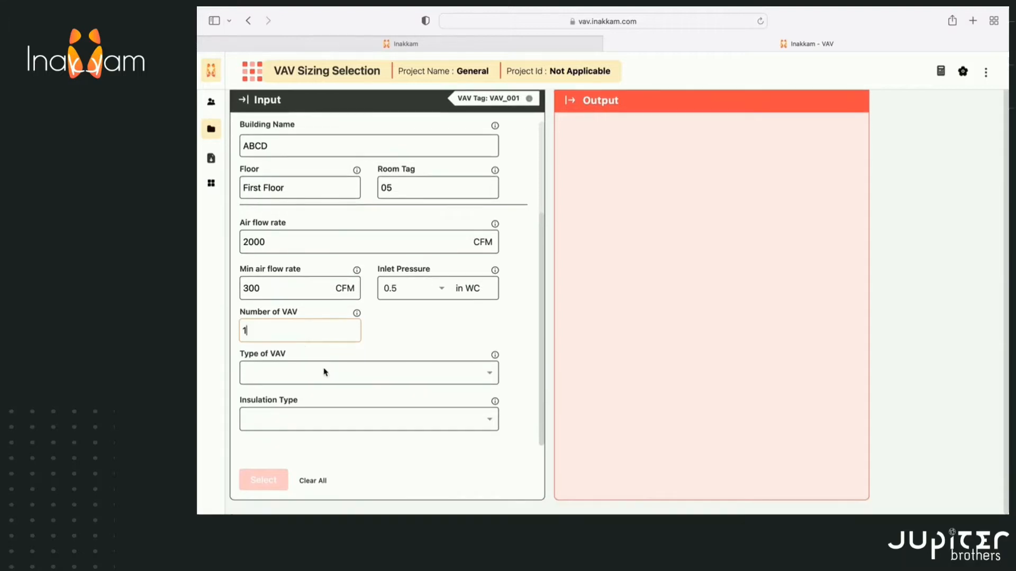
{"action": "left_click", "coordinate": [368, 373]}
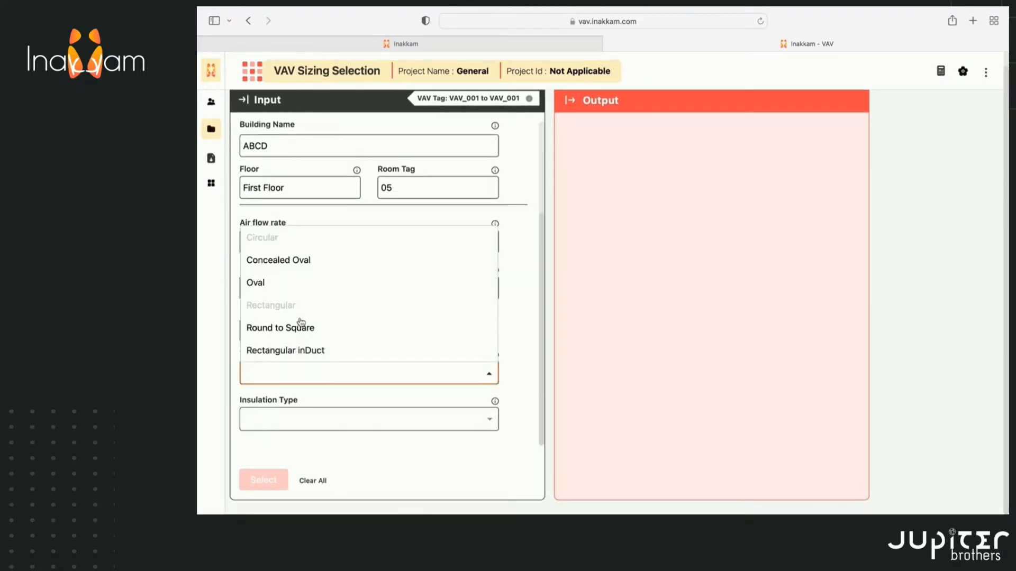
{"action": "left_click", "coordinate": [284, 351]}
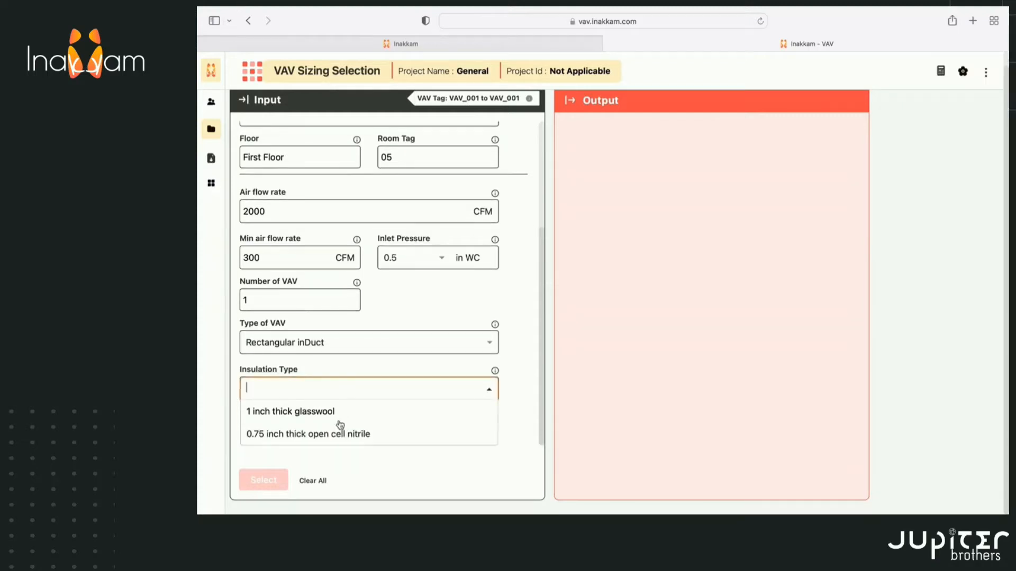
{"action": "left_click", "coordinate": [290, 411]}
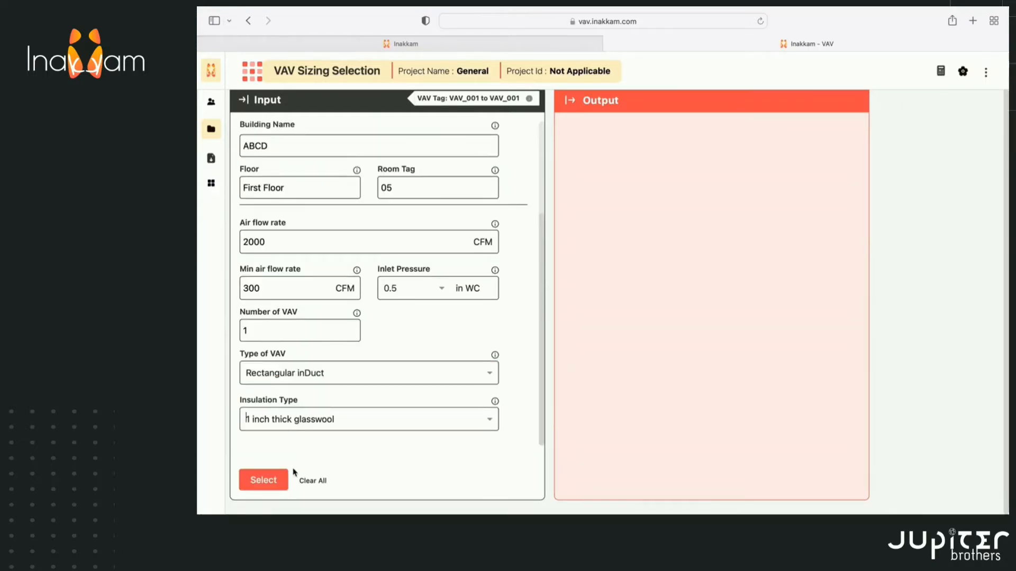
{"action": "left_click", "coordinate": [263, 480]}
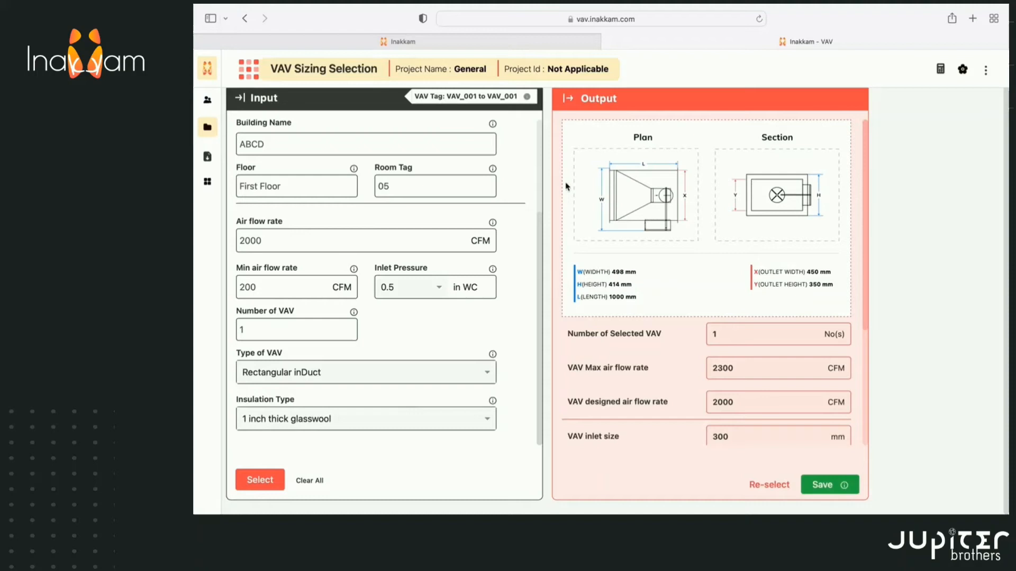
{"action": "mouse_move", "coordinate": [620, 174]}
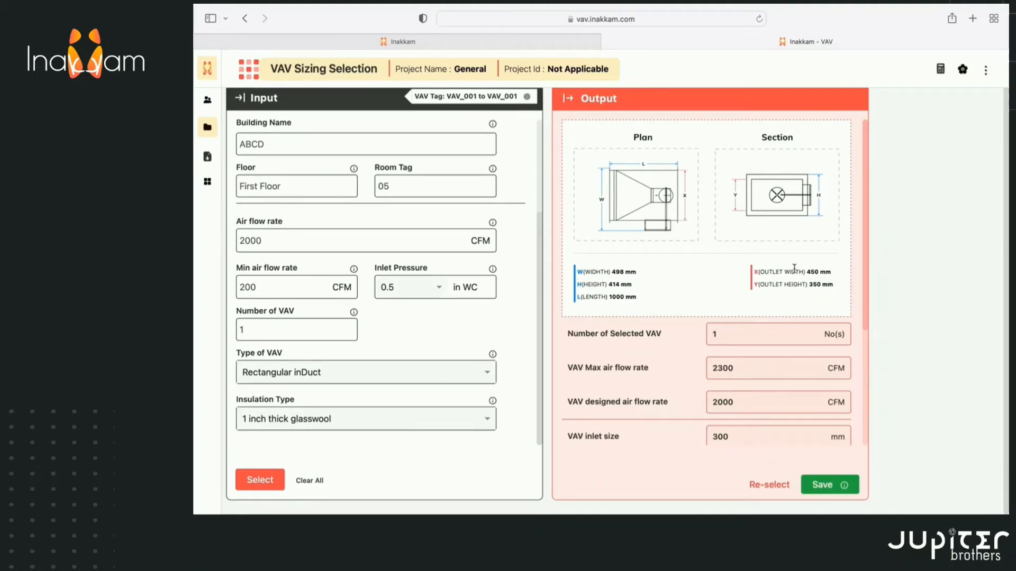
{"action": "mouse_move", "coordinate": [657, 379]}
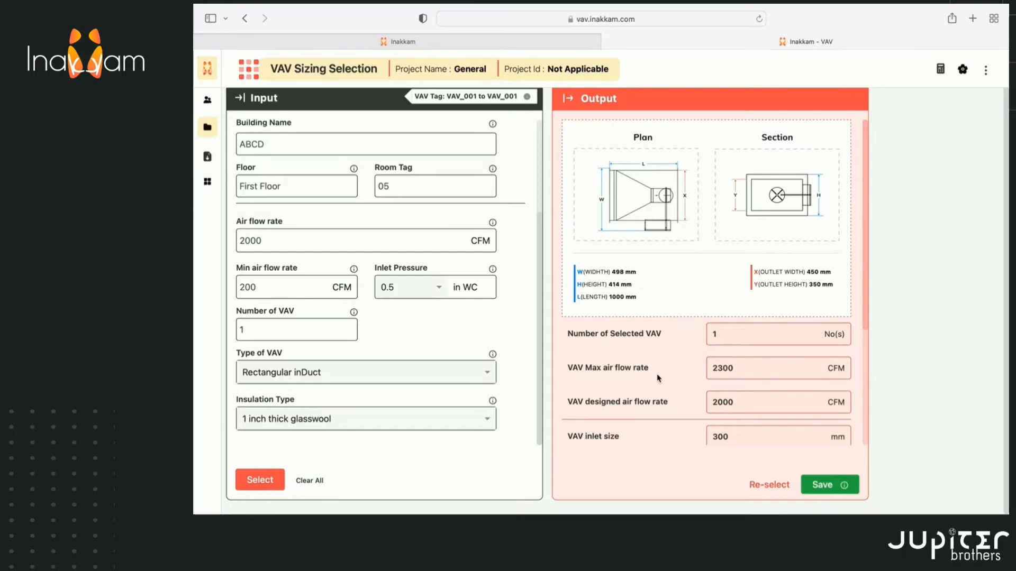
Review the output's pressure drop and sound figures, Re-select, then show the VAV Summary report
{"action": "scroll", "scroll_direction": "down", "scroll_amount": 3}
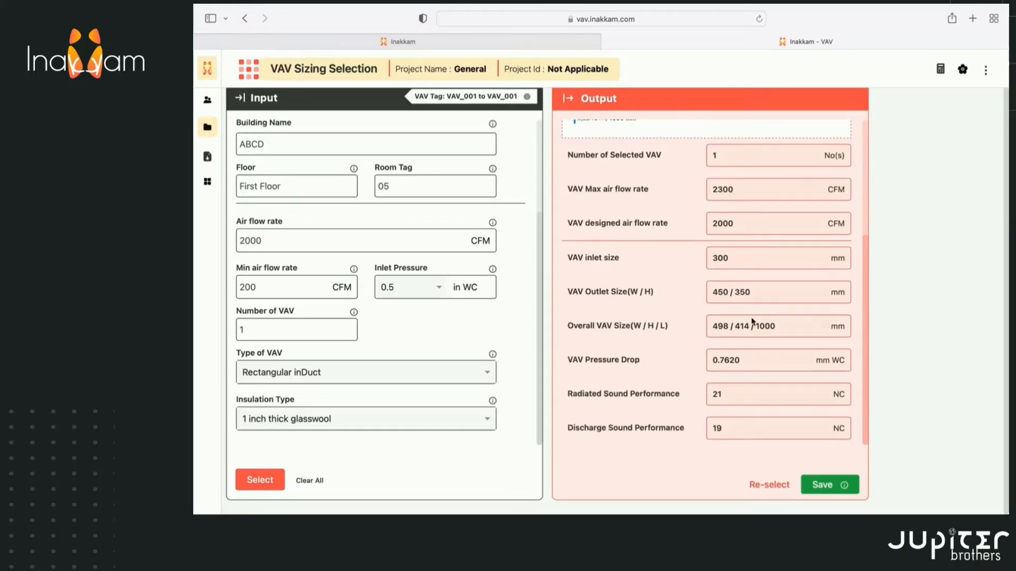
{"action": "mouse_move", "coordinate": [735, 406]}
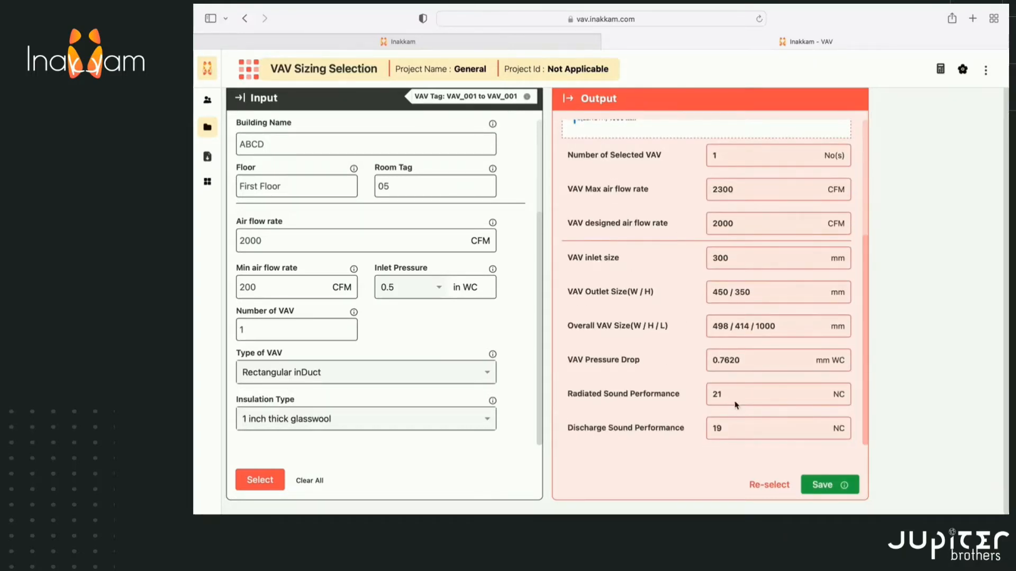
{"action": "left_click", "coordinate": [769, 484]}
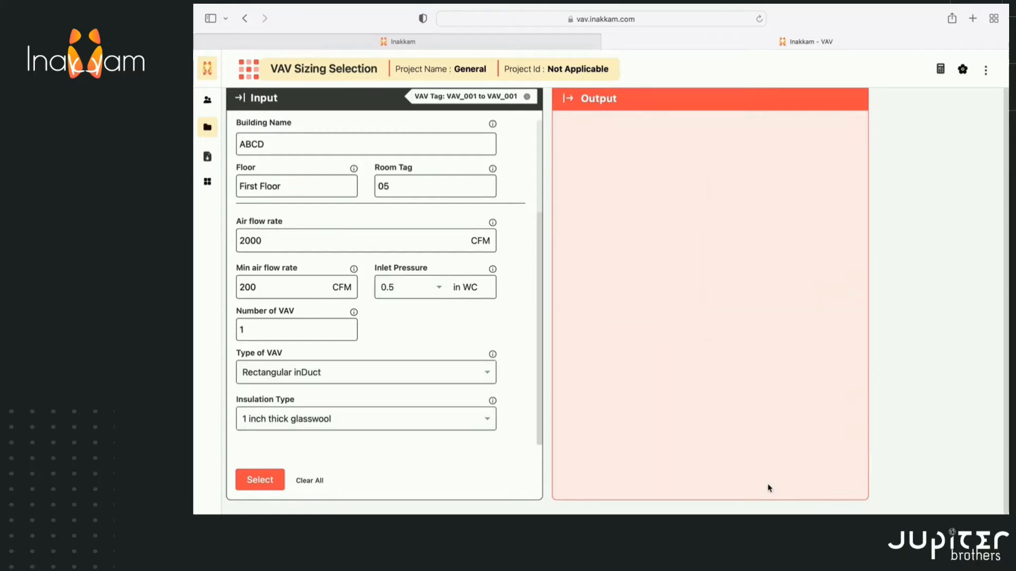
{"action": "left_click", "coordinate": [259, 479]}
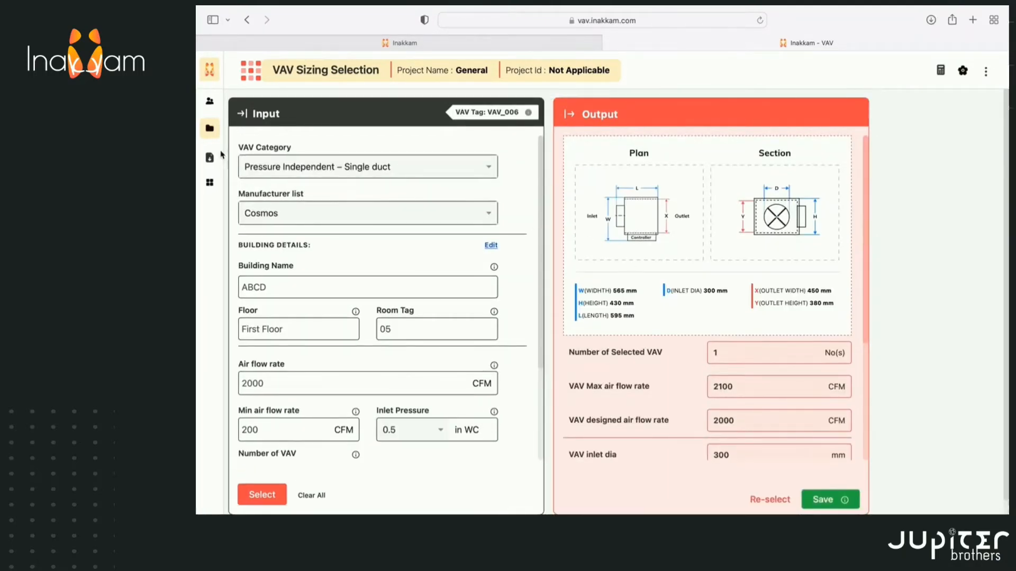
{"action": "left_click", "coordinate": [210, 155]}
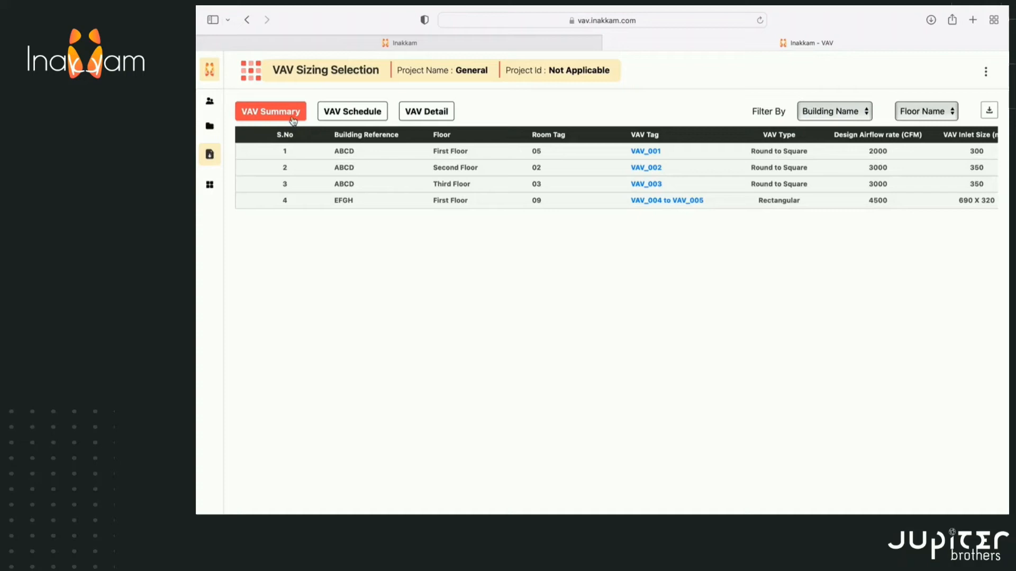
{"action": "left_click", "coordinate": [425, 111]}
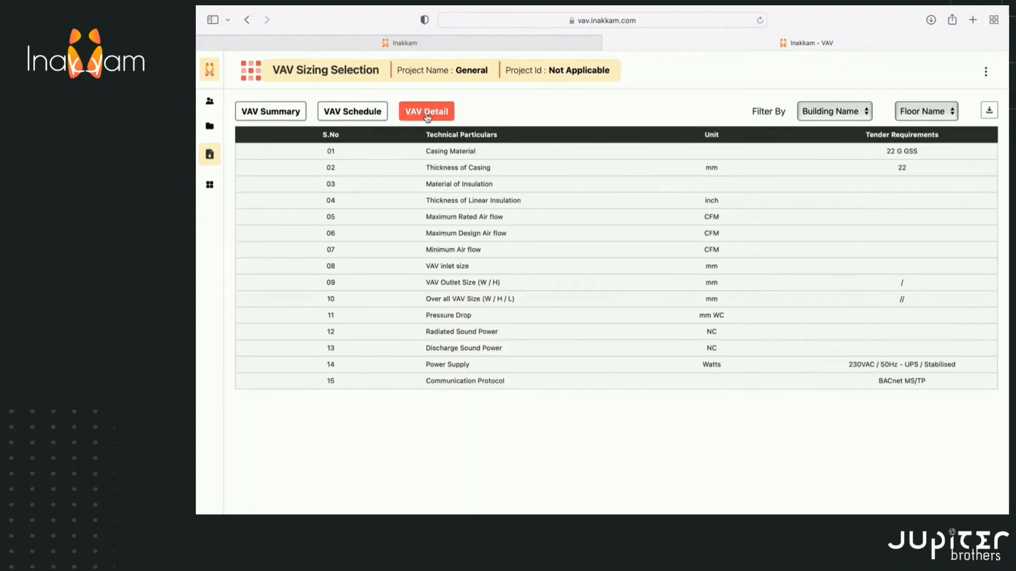
{"action": "left_click", "coordinate": [270, 111]}
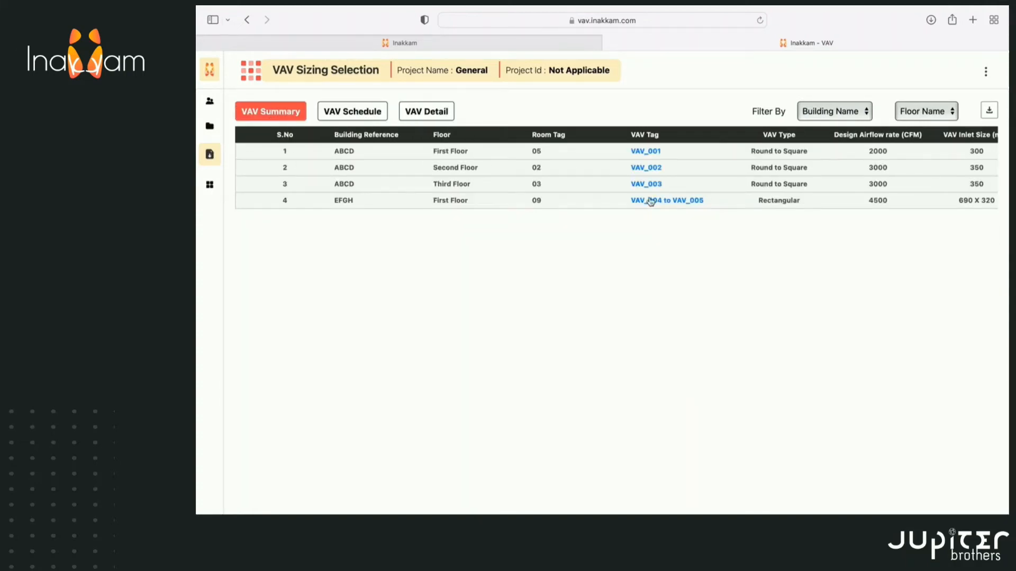
{"action": "mouse_move", "coordinate": [451, 200]}
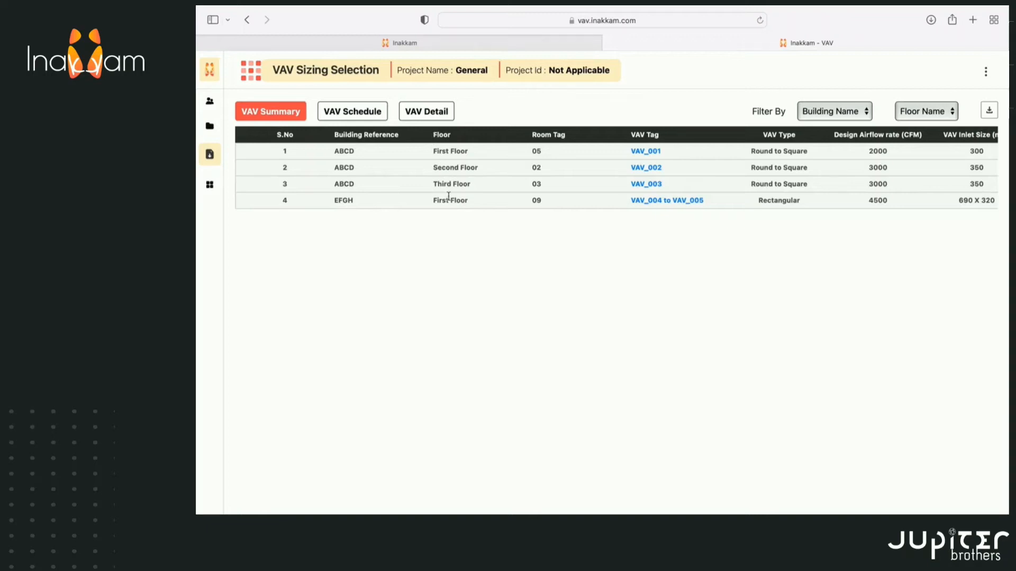
{"action": "mouse_move", "coordinate": [968, 120]}
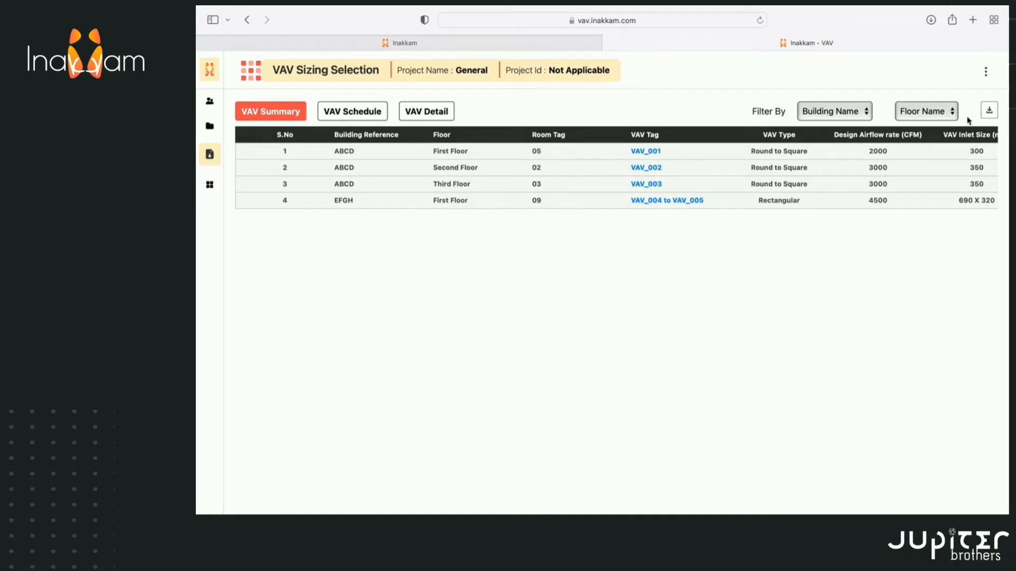